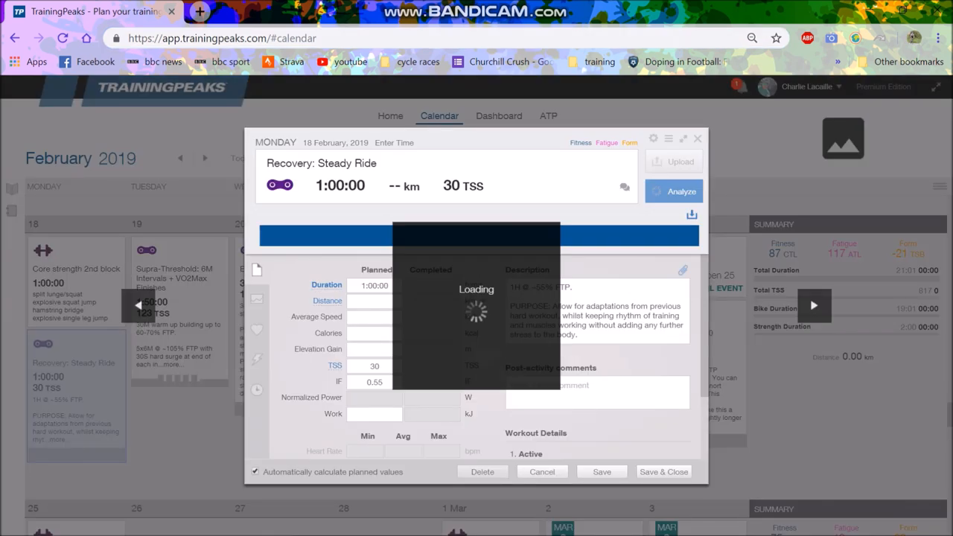
- Delete Monday 18 February's Recovery: Steady Ride and confirm
click(483, 470)
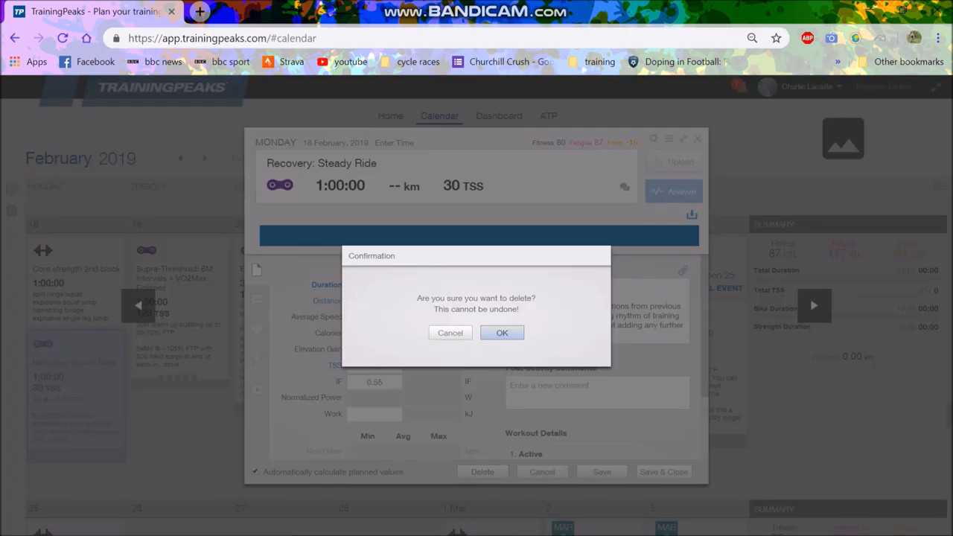
click(502, 333)
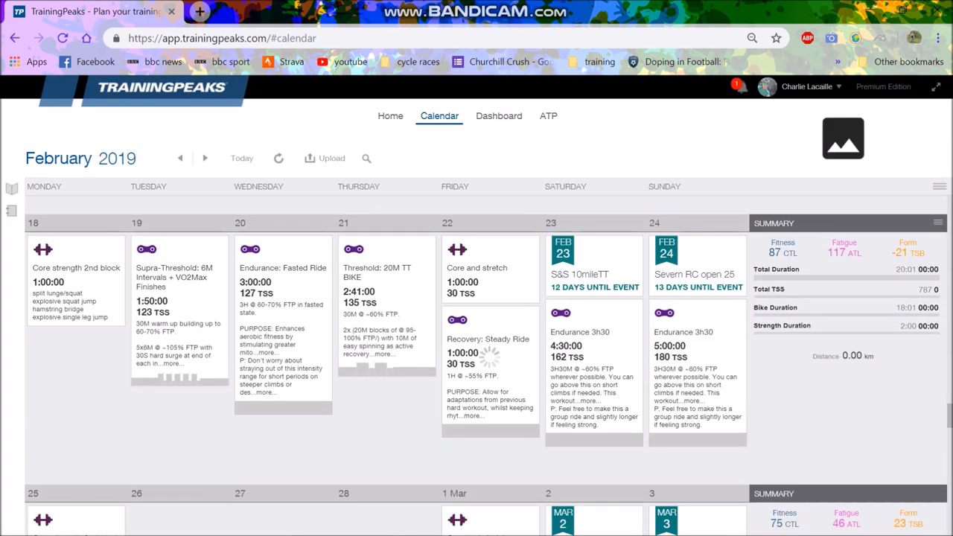
- Delete Friday 22 February's Recovery: Steady Ride and confirm
click(489, 340)
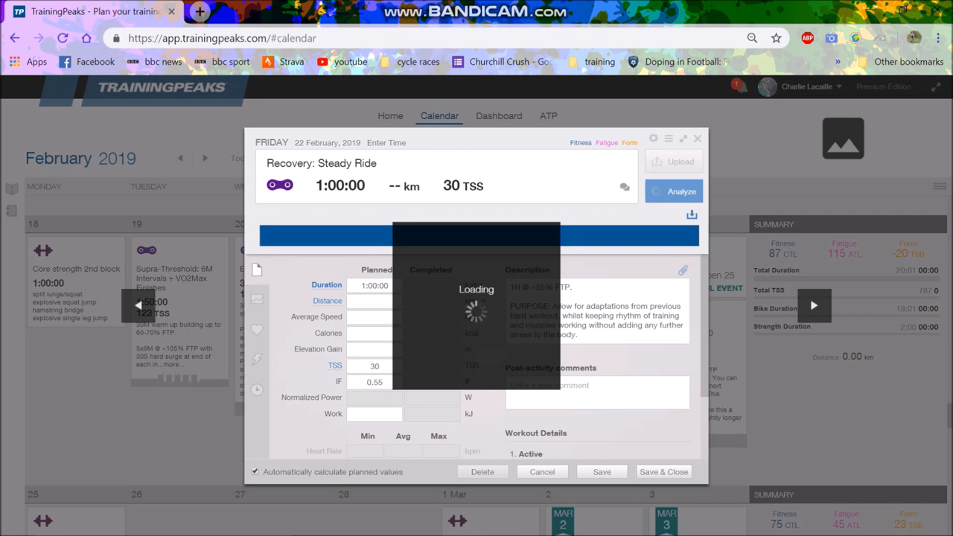
click(482, 470)
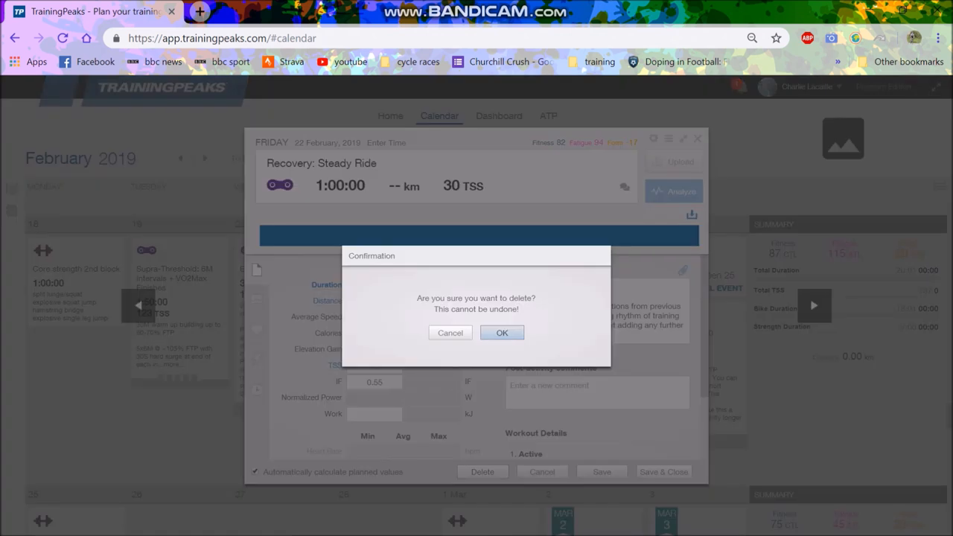
click(502, 332)
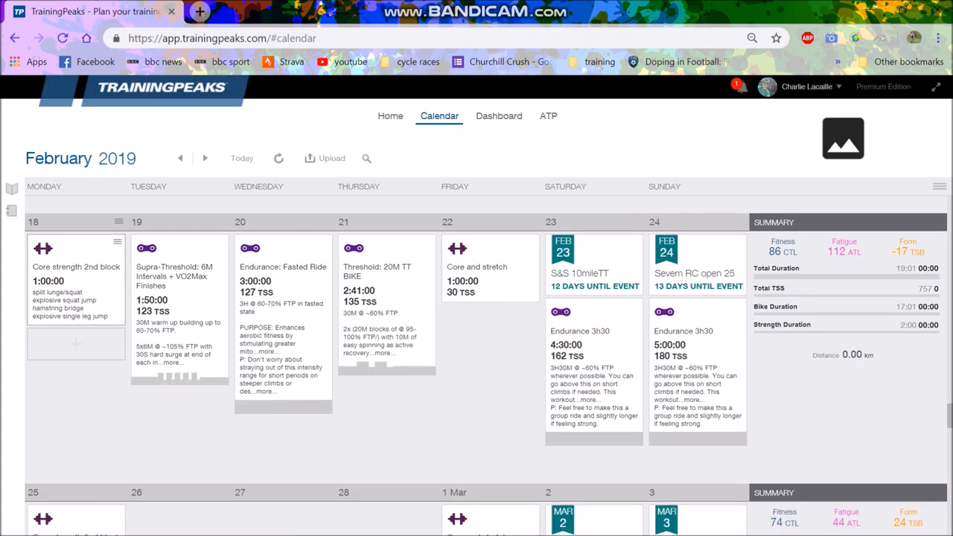
- Remove the Core strength 2nd block session from Monday 18, leaving the day empty
click(75, 267)
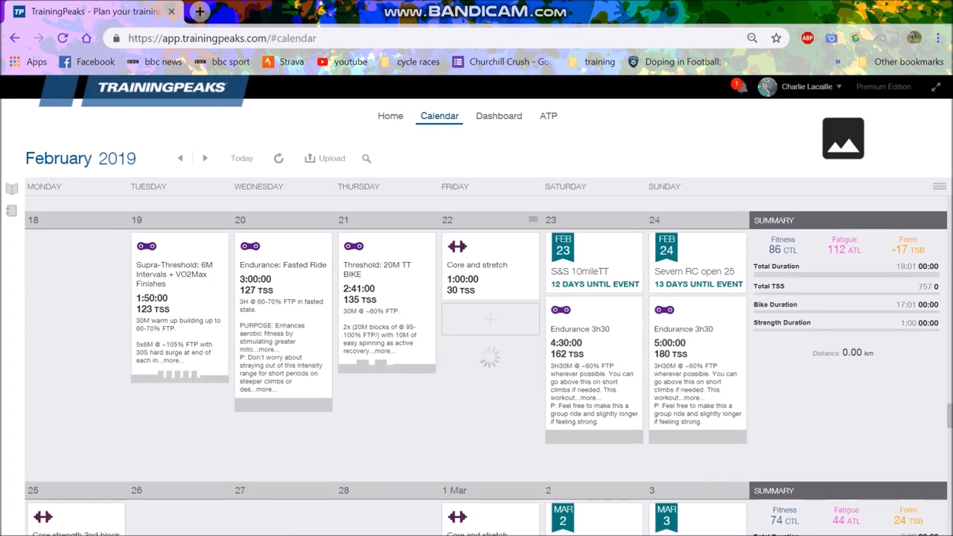
click(477, 265)
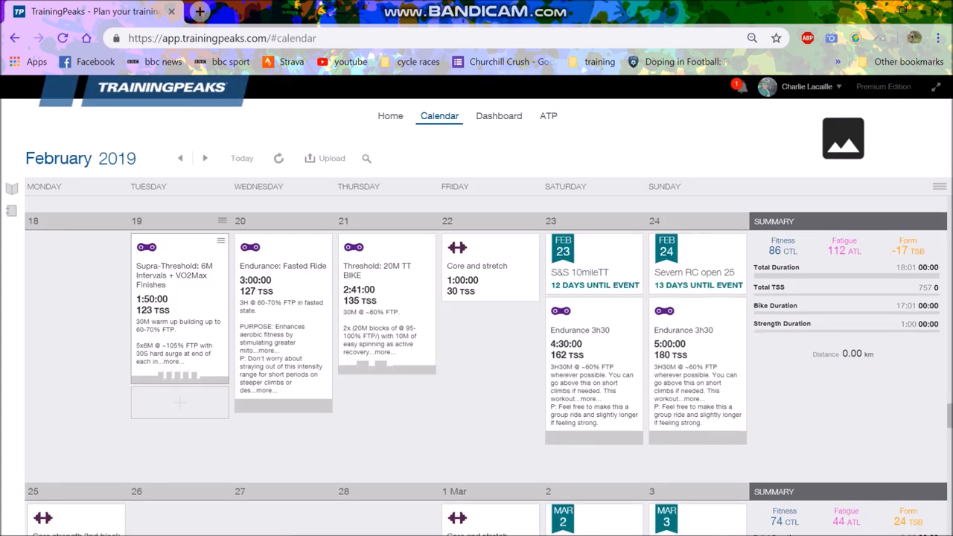
- Shorten the weekend Endurance 3h30 rides to 3:00:00 each and save them
click(593, 331)
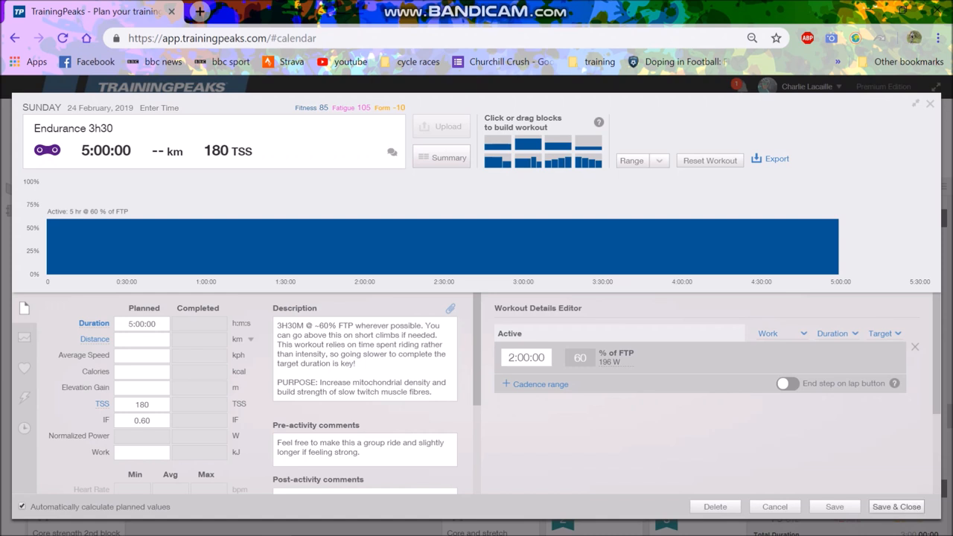
click(896, 507)
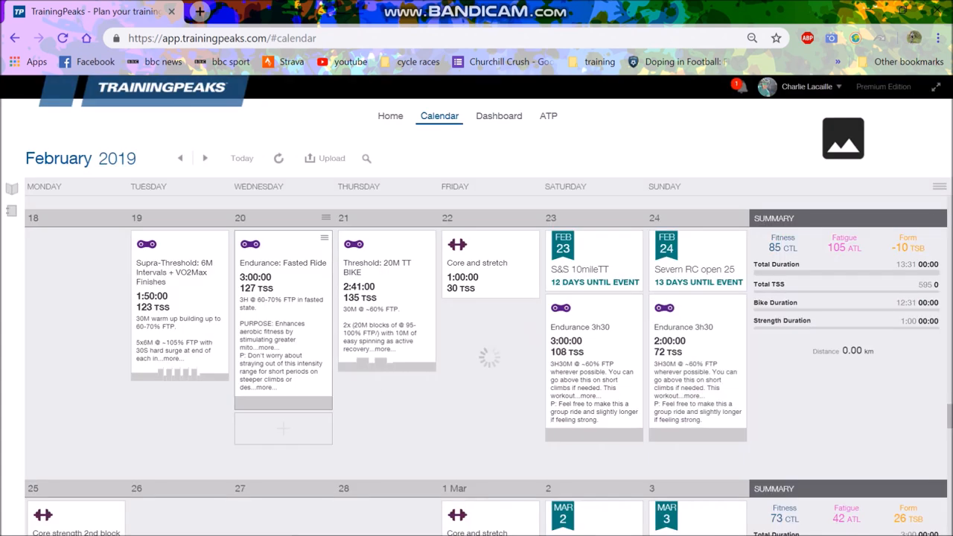
- Shorten Tuesday's Supra-Threshold interval workout to 1:23:00 with 104 TSS
click(179, 265)
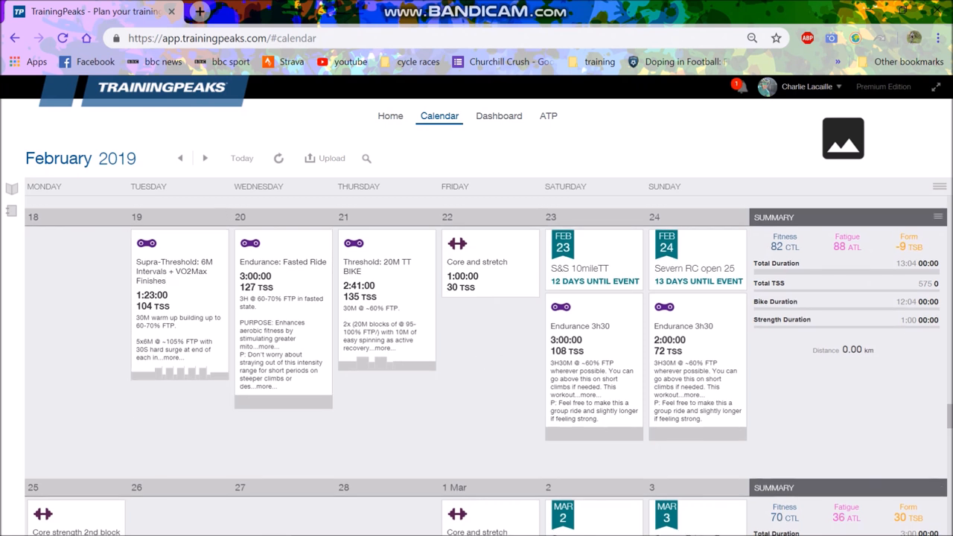
- Bring Thursday's Threshold 20M TT BIKE into the block editor with the 1:11:00 warm-down duration being edited
click(387, 298)
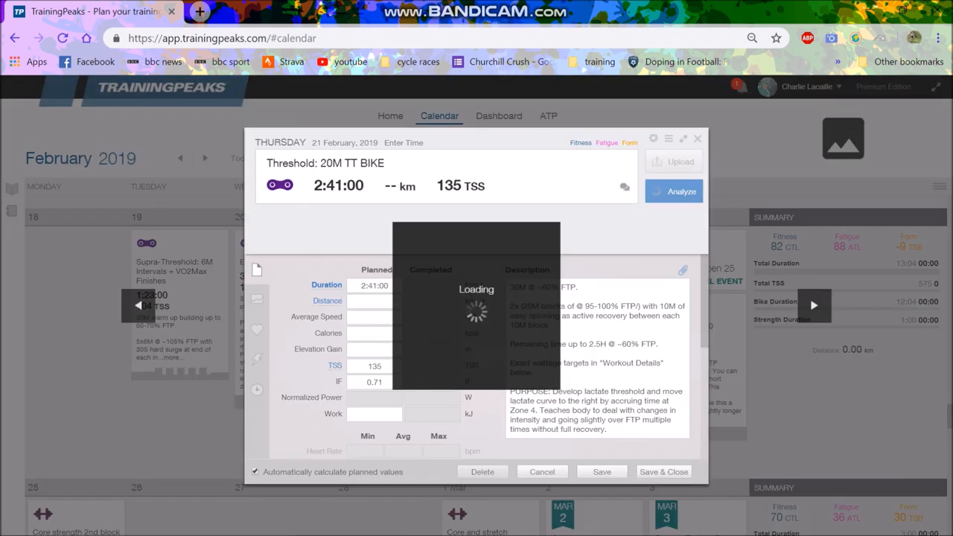
click(674, 191)
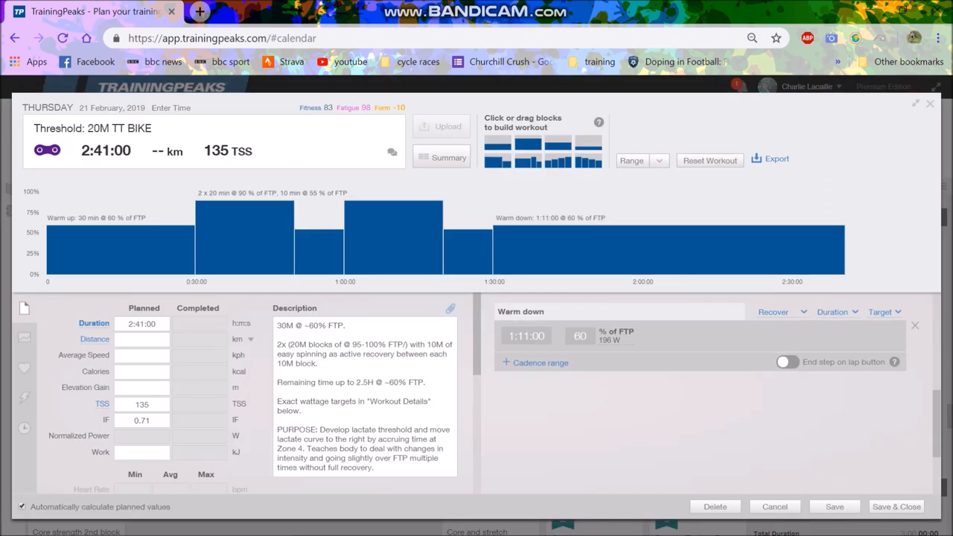
click(526, 336)
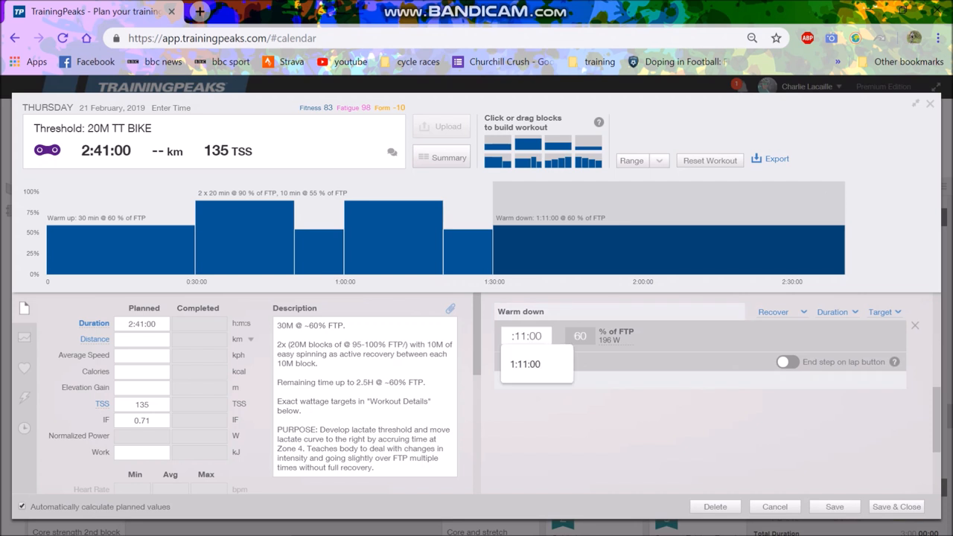